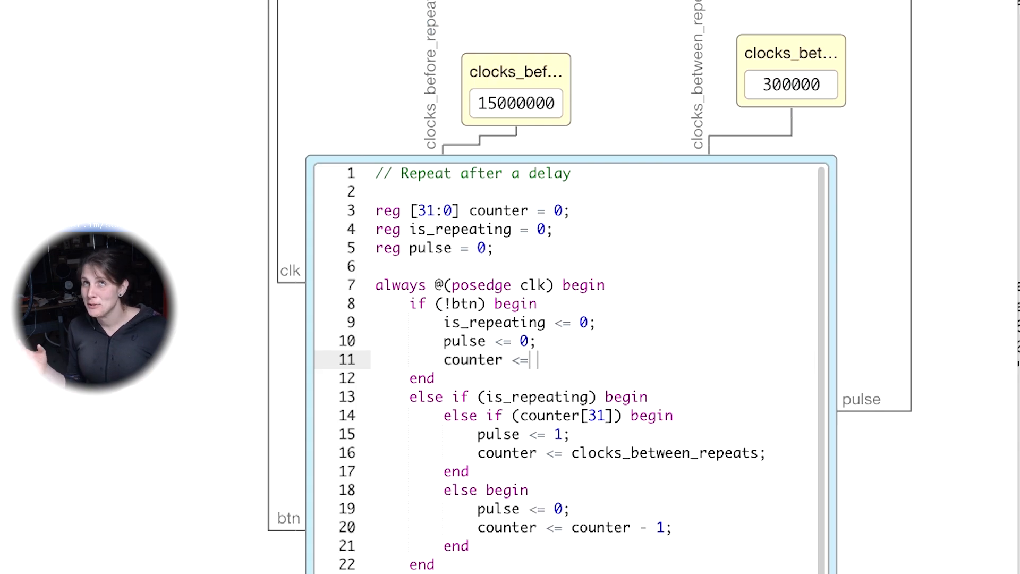
{"action": "type", "text": "clocks_before_repeat;"}
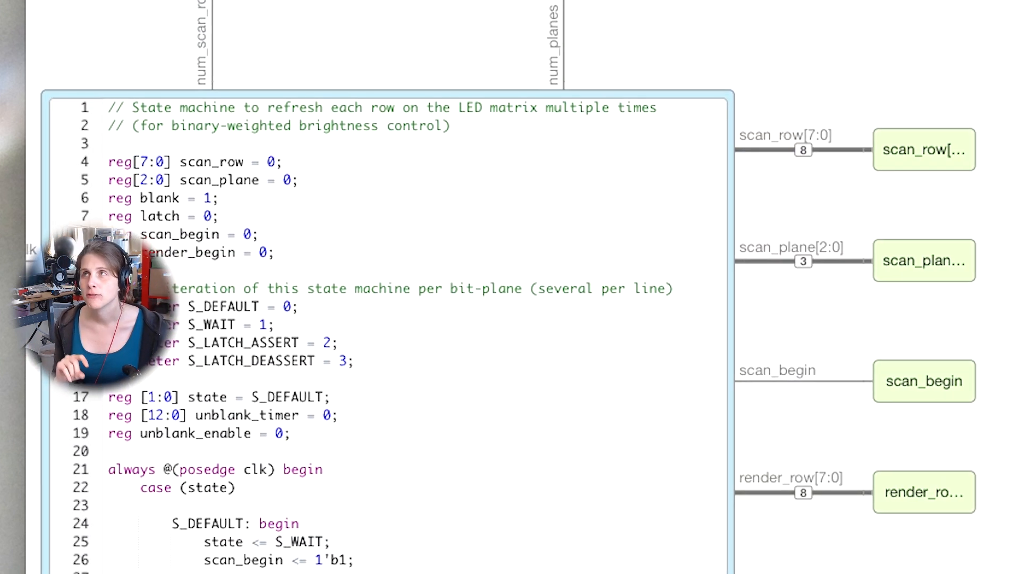
{"action": "scroll", "scroll_direction": "down", "scroll_amount": 3}
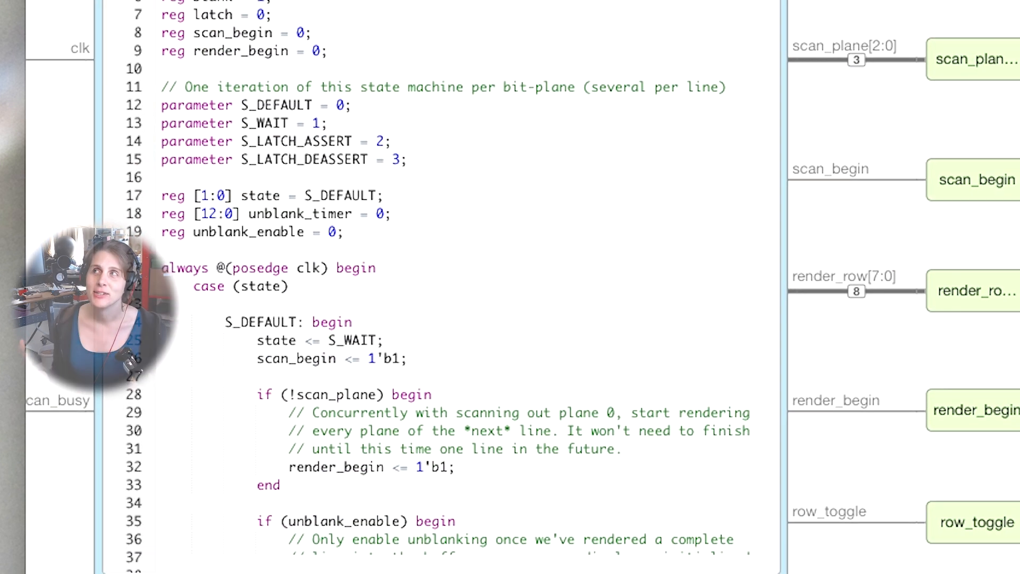